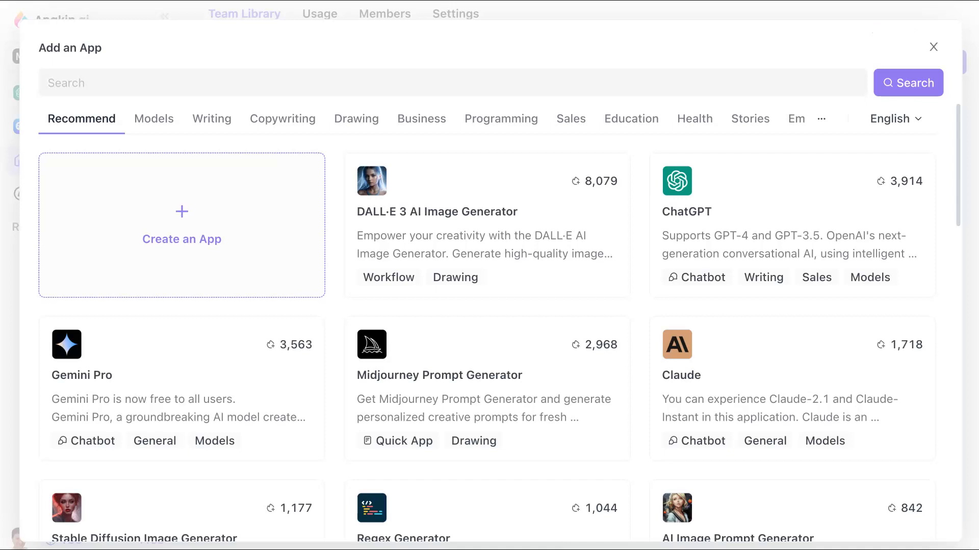
Dismiss the Add an App dialog, returning to the empty Team Library Apps list
left_click(933, 47)
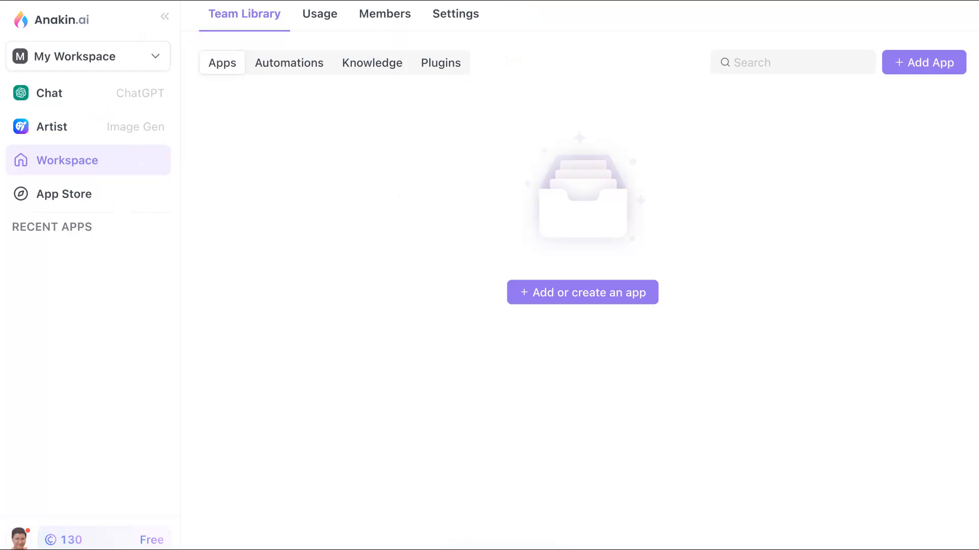
Add Claude to the workspace from its card in the app catalogue
left_click(582, 292)
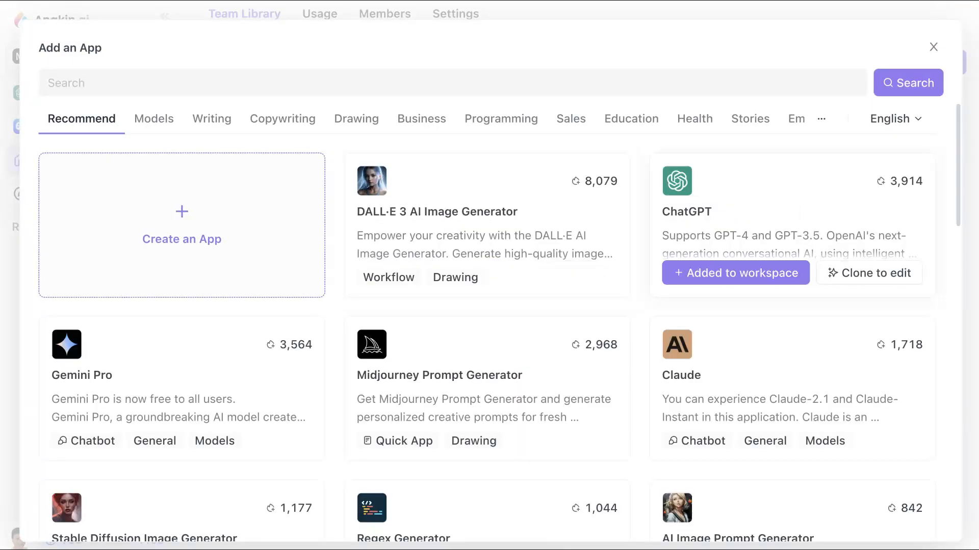
left_click(681, 375)
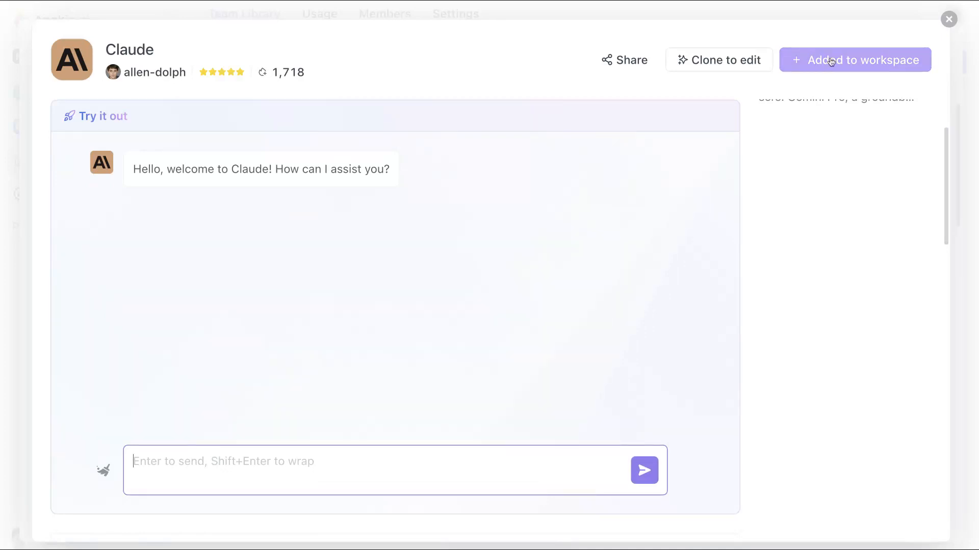
left_click(855, 60)
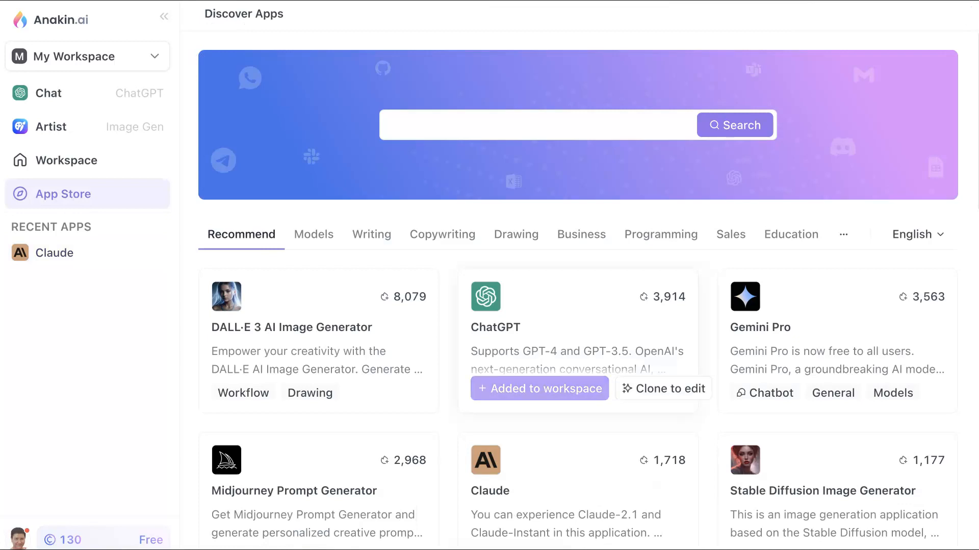
Add ChatGPT and Gemini Pro to the workspace, returning to the App Store after each
left_click(539, 388)
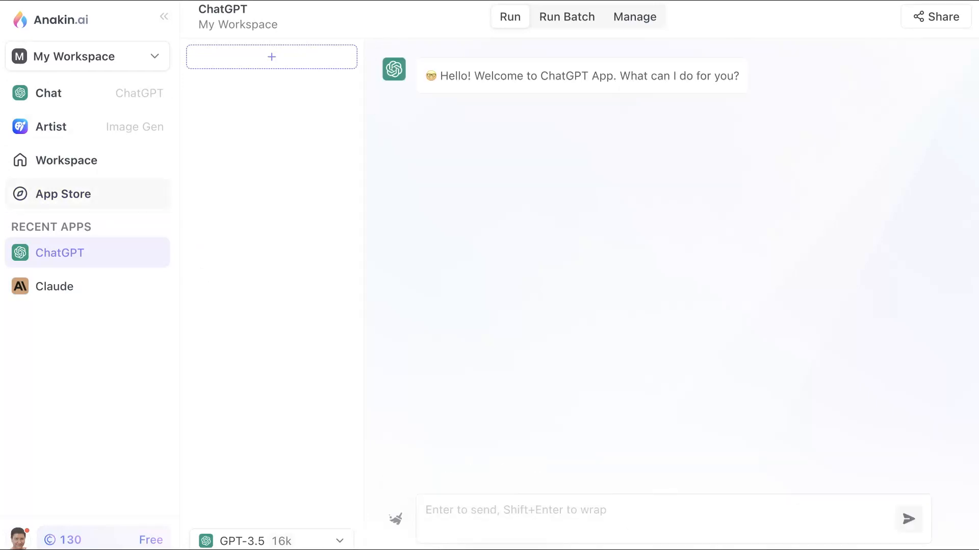
left_click(64, 194)
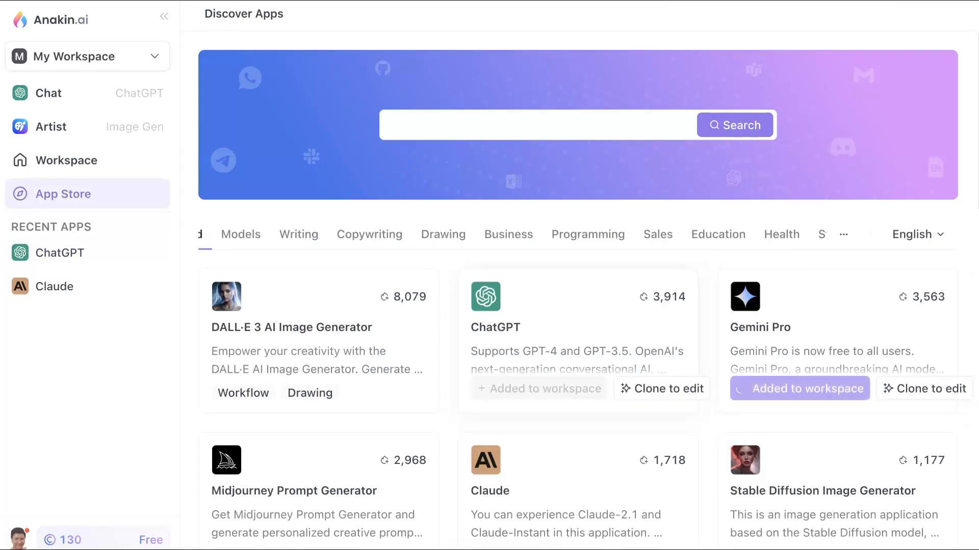
left_click(799, 389)
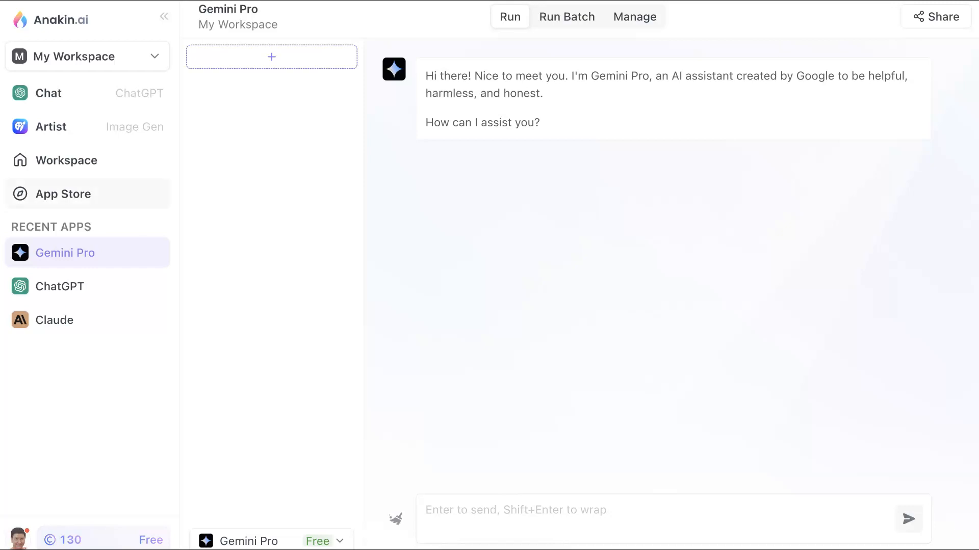
left_click(64, 194)
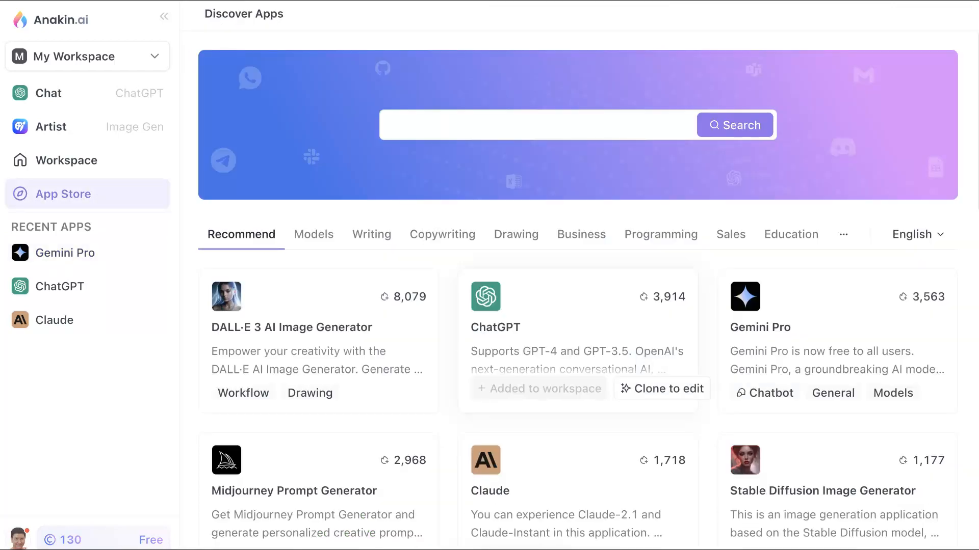
Scroll the App Store down to locate the PhotoGPT card
scroll("down", 3)
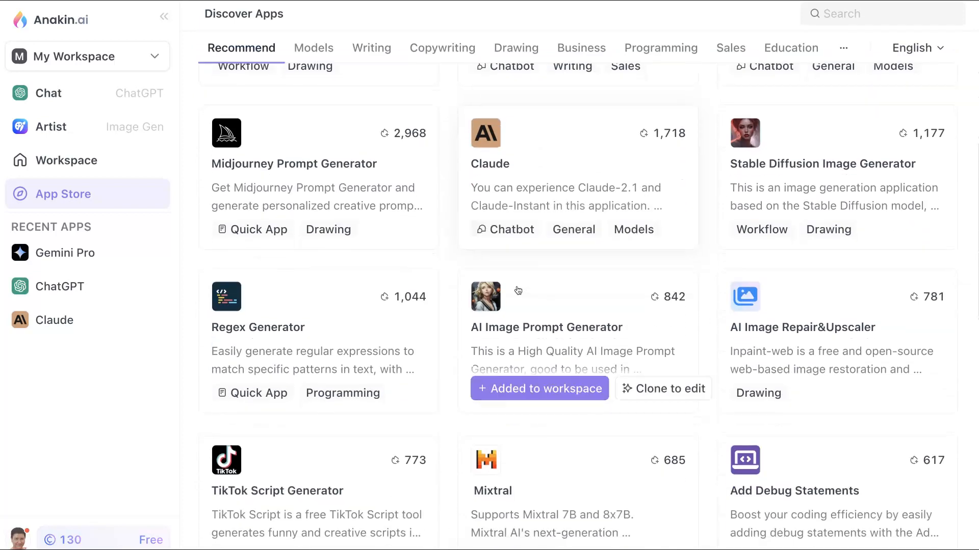
scroll("down", 3)
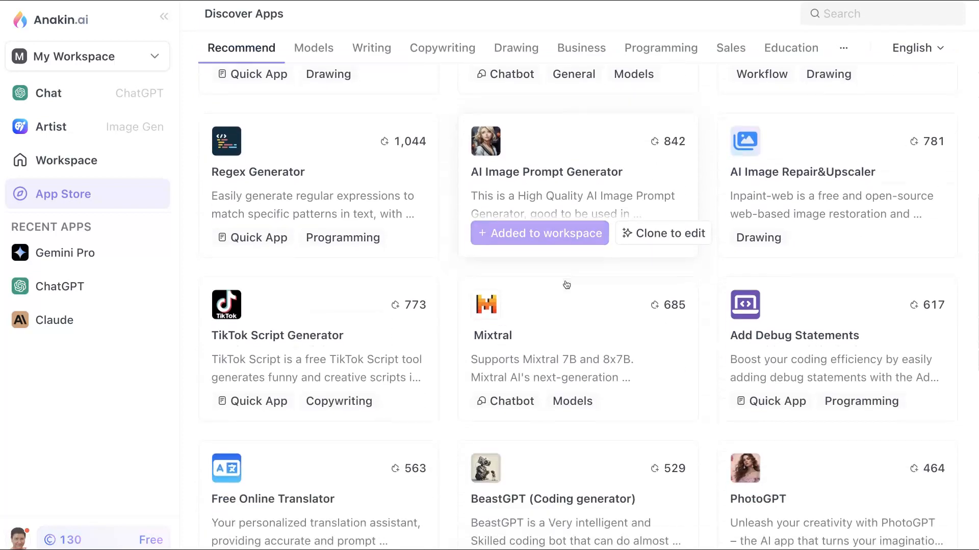
scroll("down", 3)
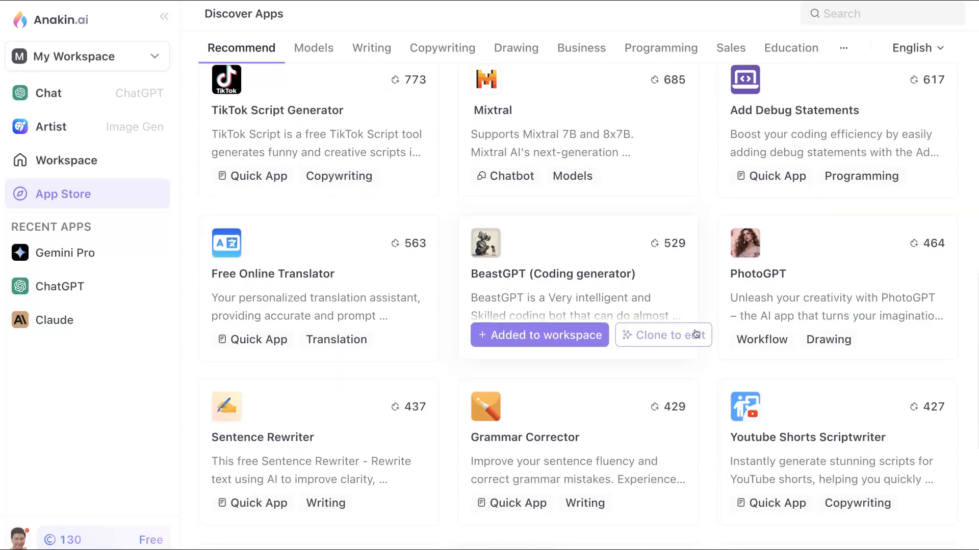
scroll("down", 3)
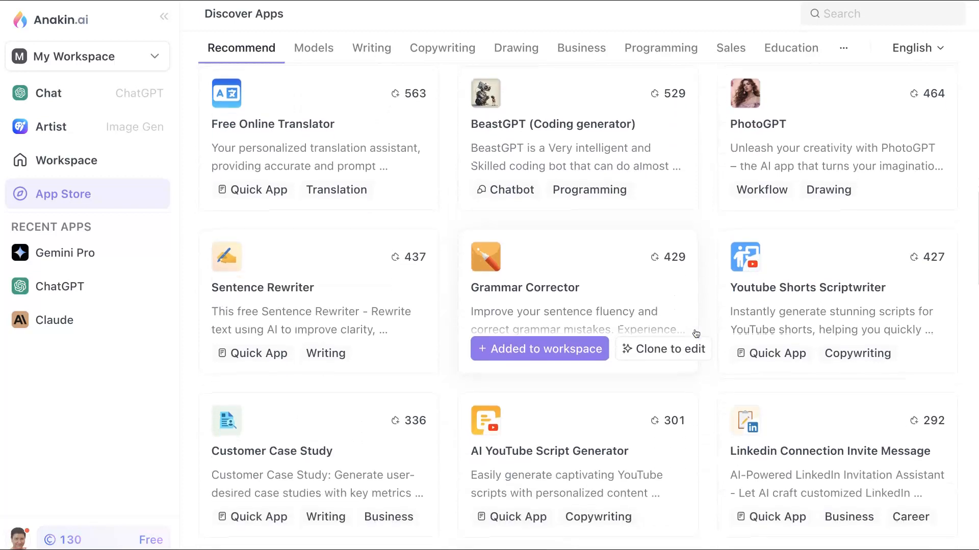
scroll("down", 3)
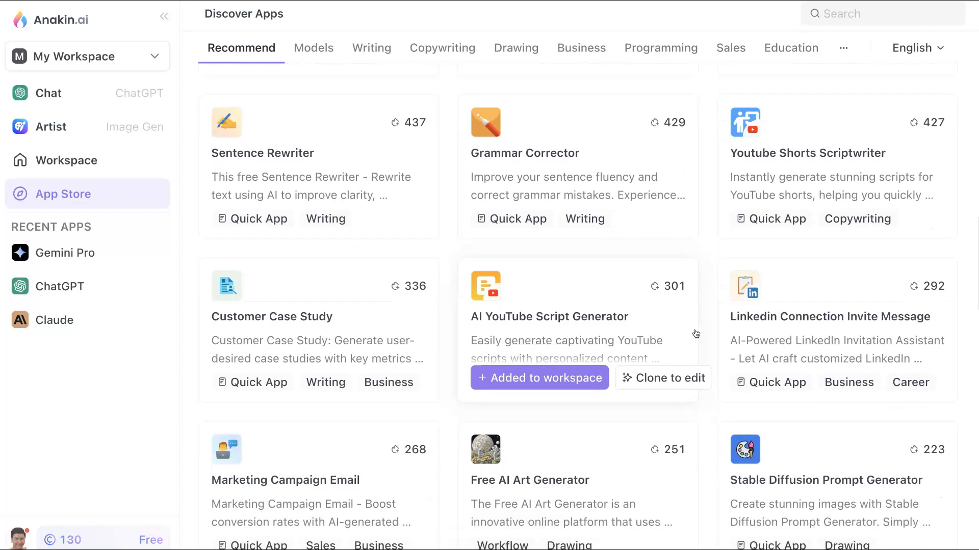
scroll("down", 3)
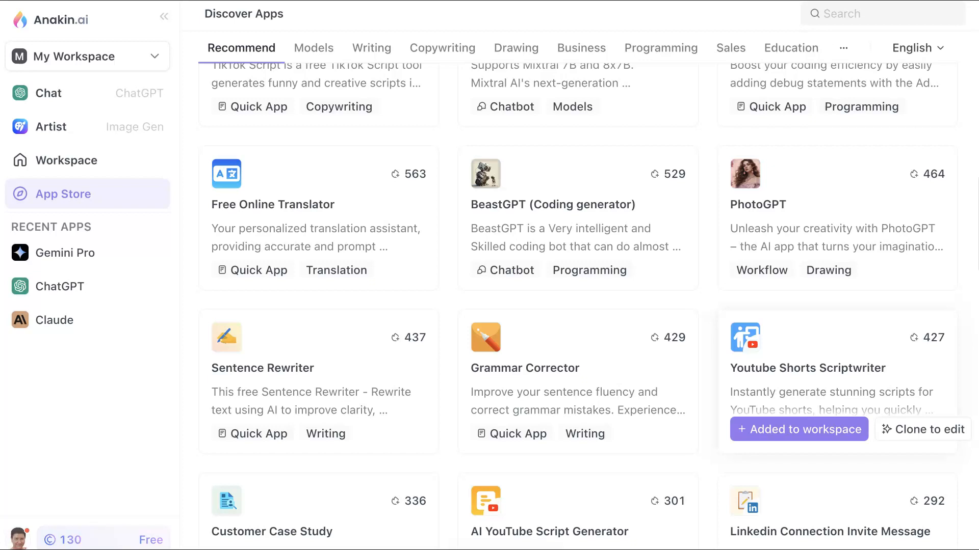
scroll("up", 3)
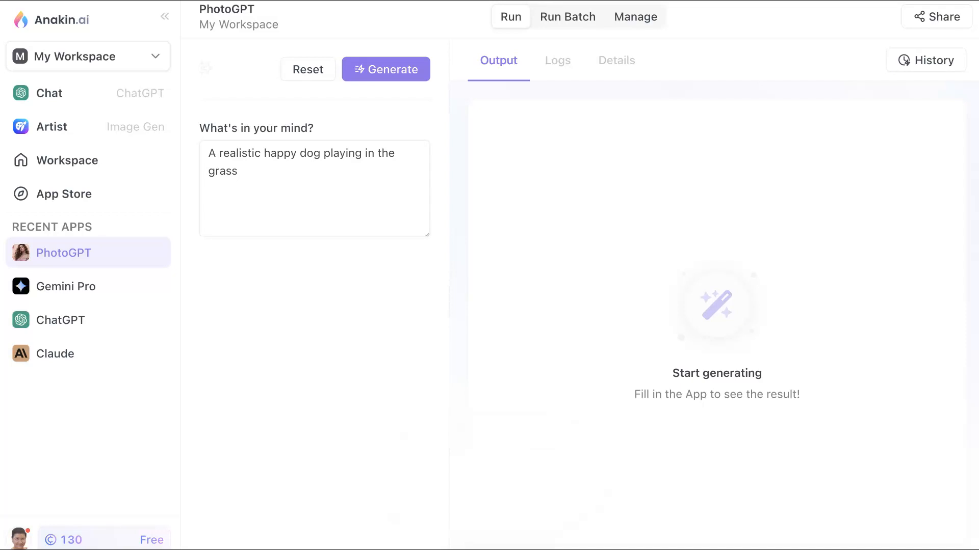
Extend the PhotoGPT prompt with ' with a kitten.' after the happy dog description
left_click(314, 197)
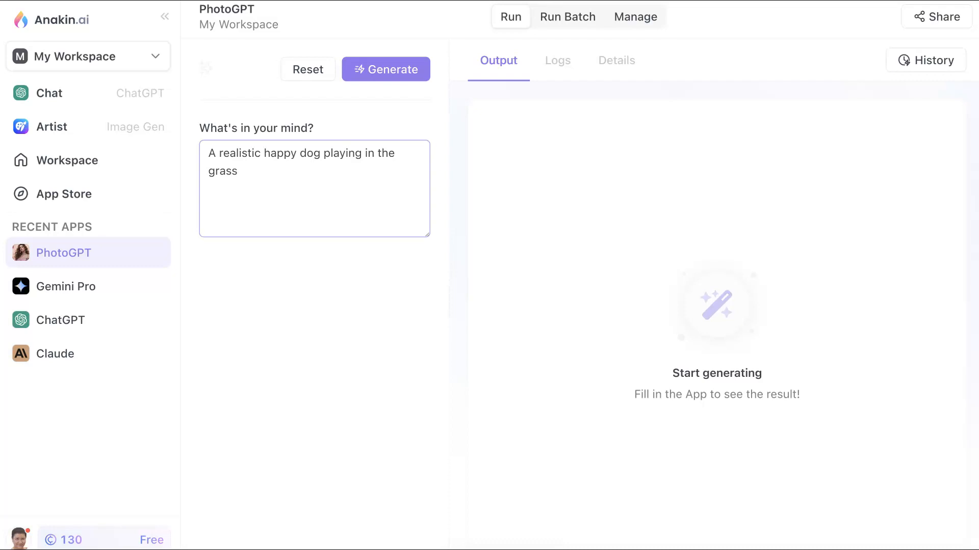
type("w")
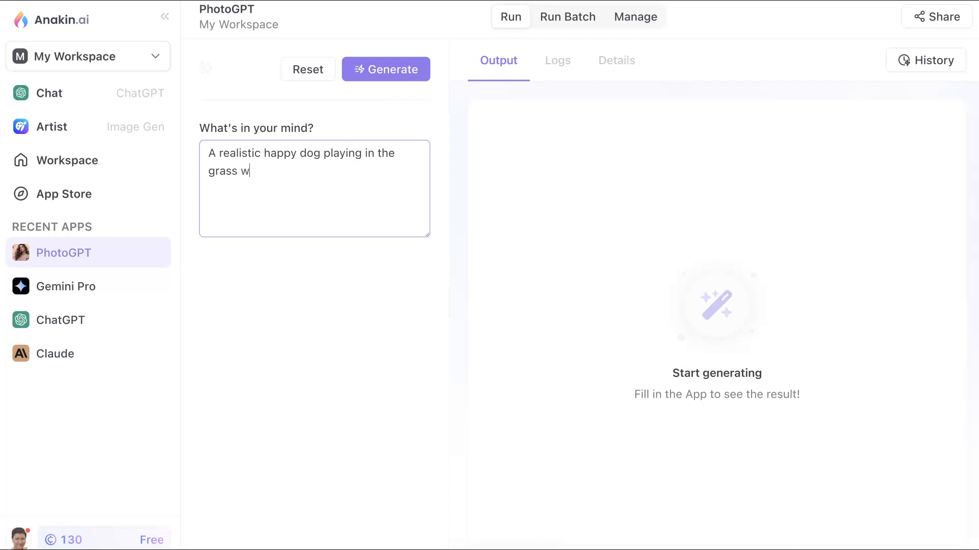
type("ith a")
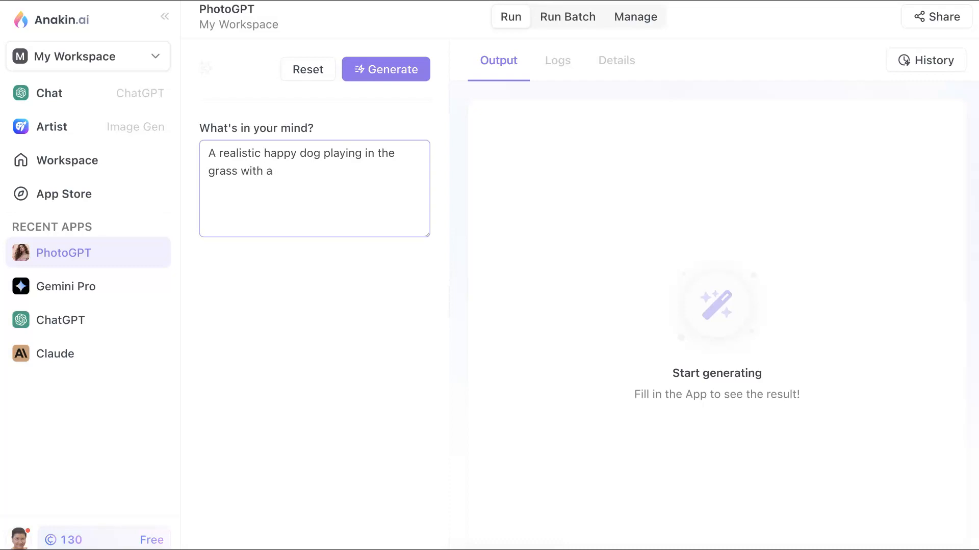
type("kitten")
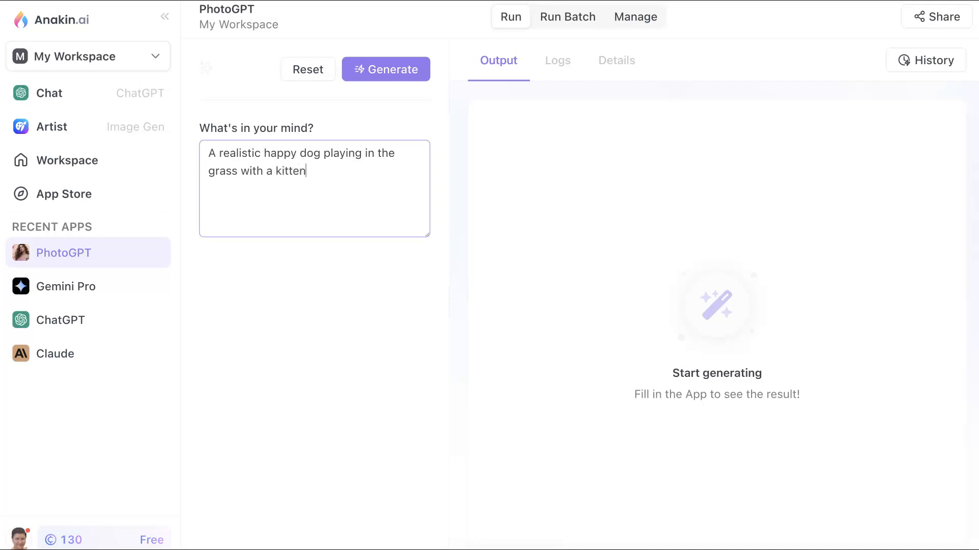
type(".")
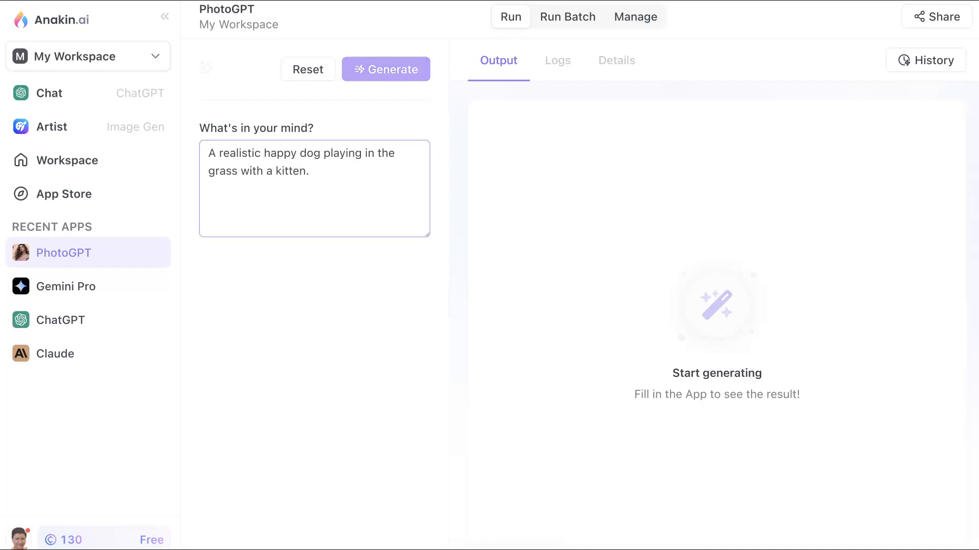
Generate an image from the dog-with-kitten prompt, then run the generation again
left_click(386, 68)
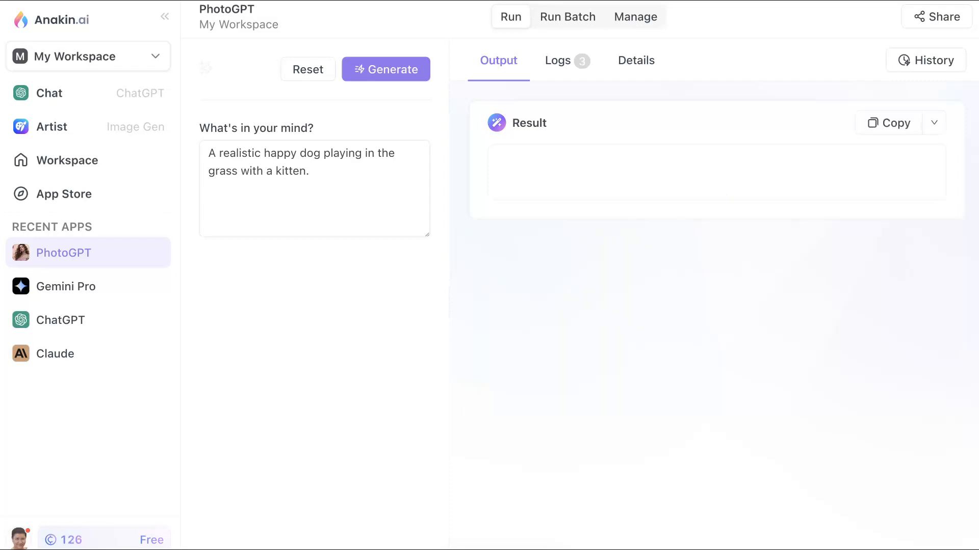
left_click(386, 69)
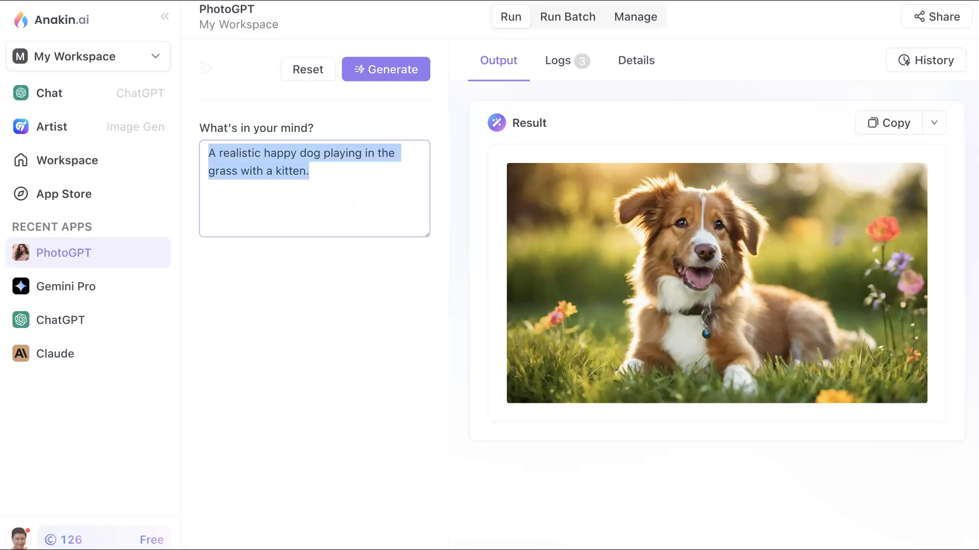
left_click(385, 69)
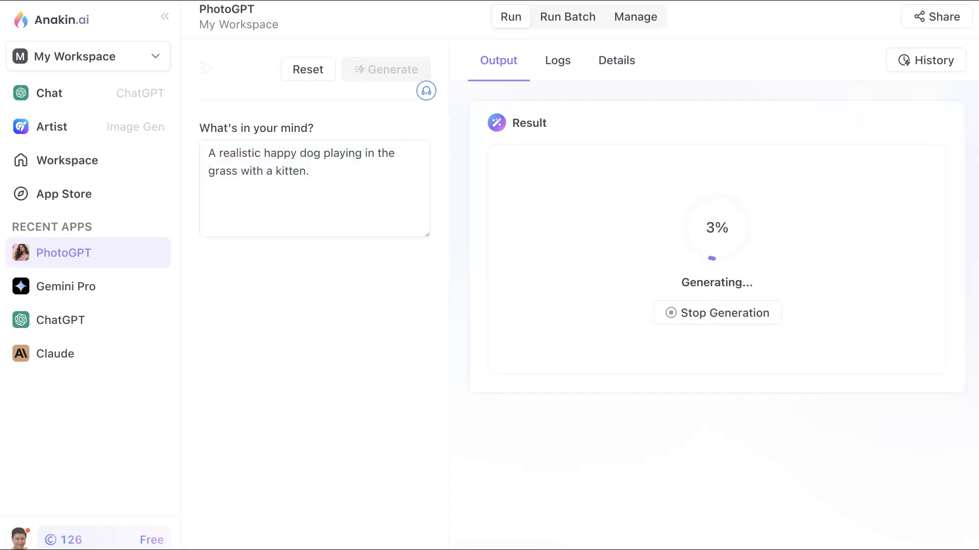
Stop the generation, reword the prompt to 'A realistic happy kitten playing in the grass.' and generate
left_click(716, 313)
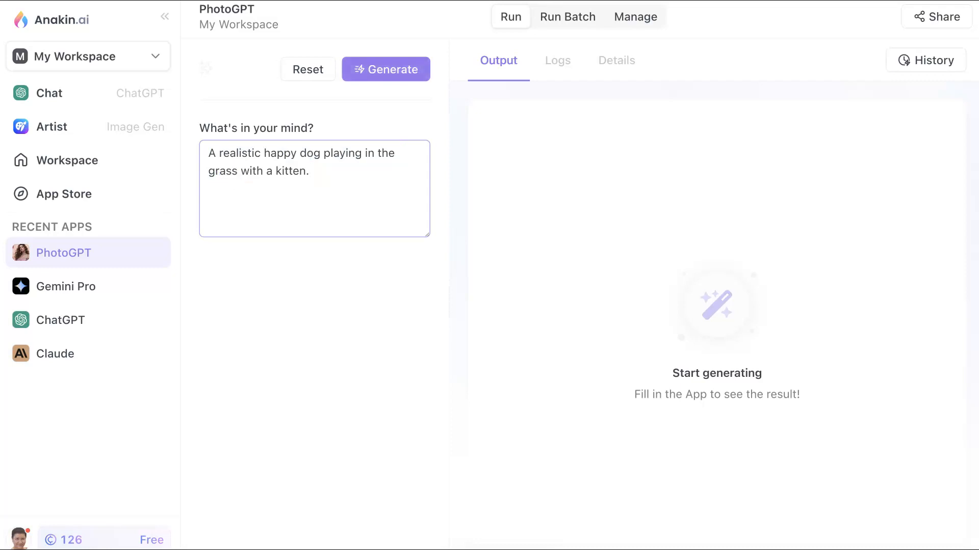
double_click(309, 154)
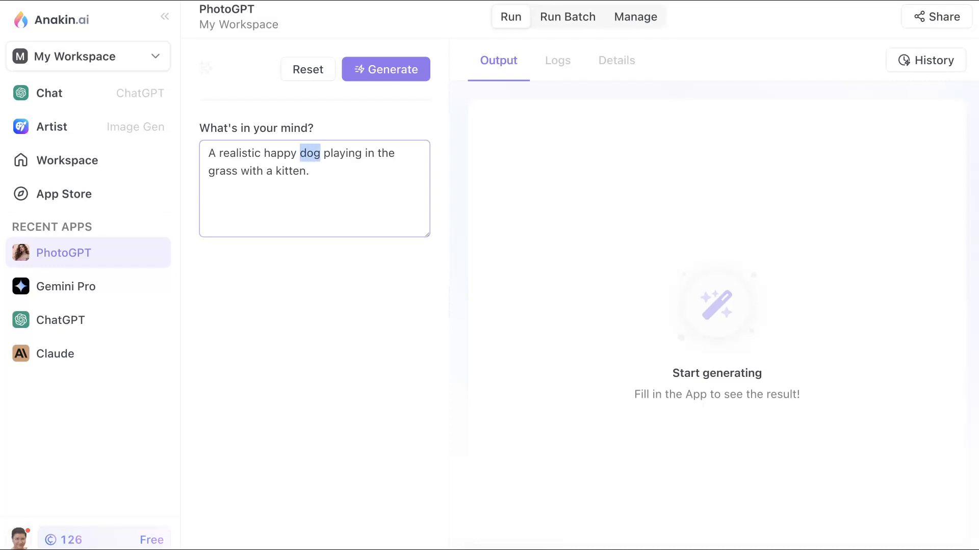
type("kitten")
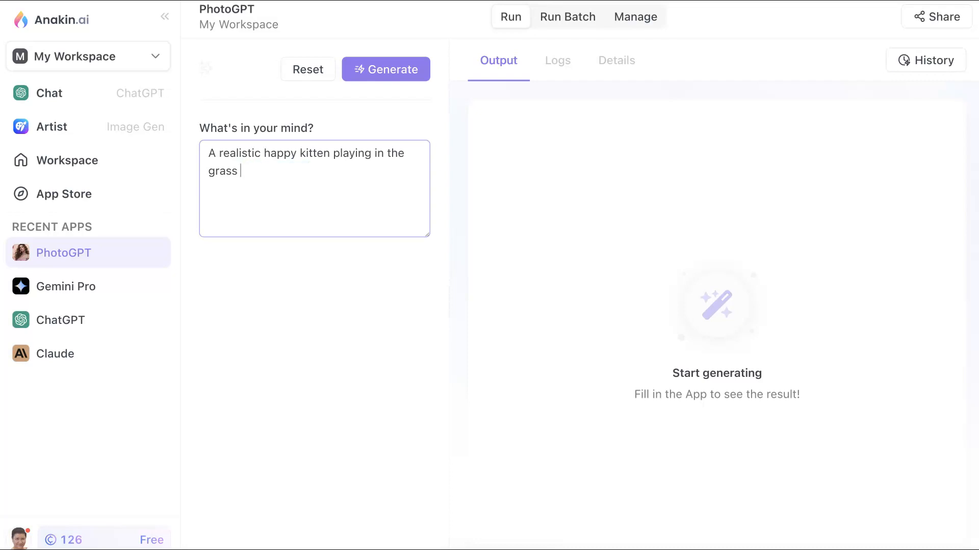
type(".")
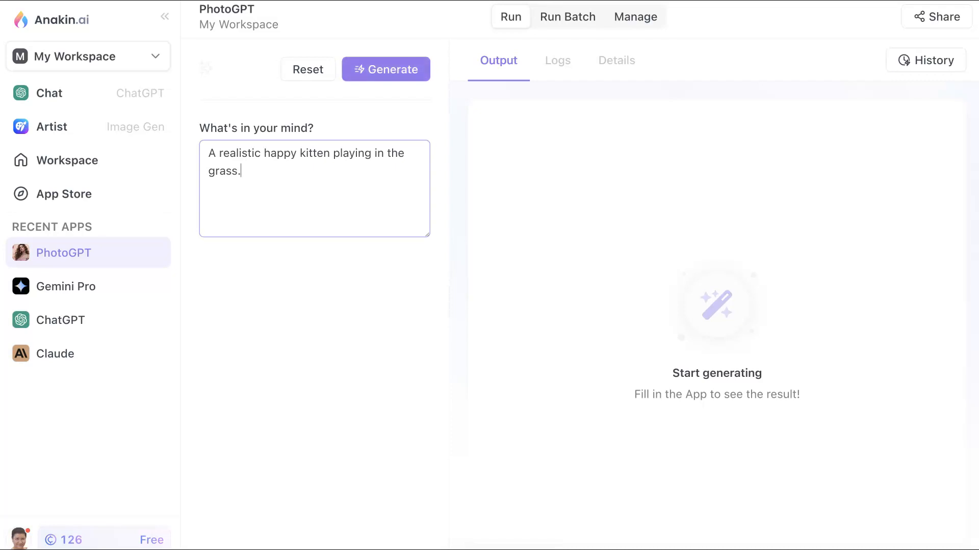
left_click(386, 69)
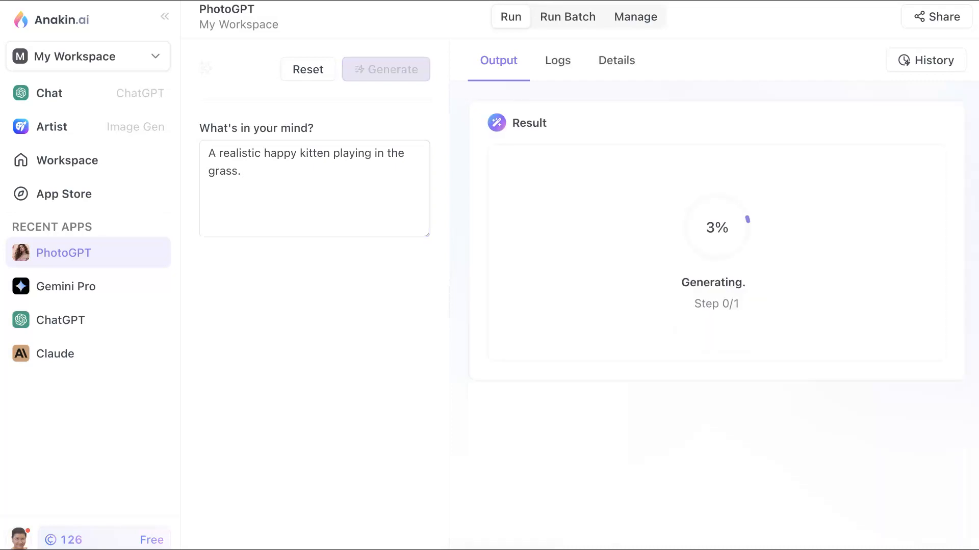